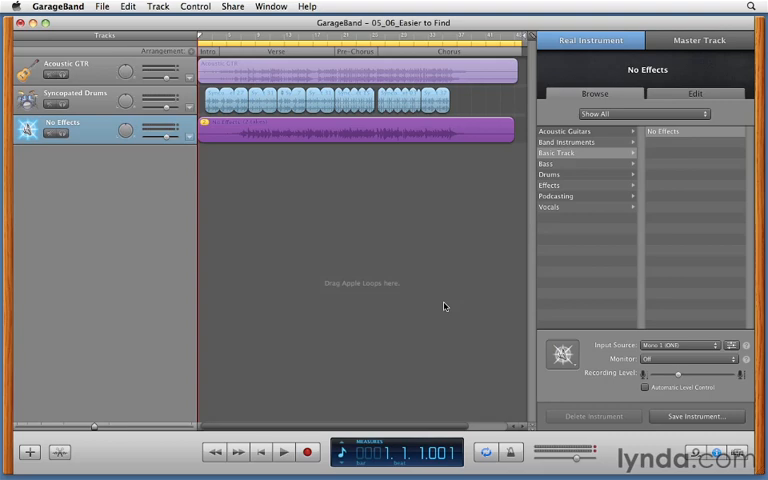
{"action": "mouse_move", "coordinate": [392, 158]}
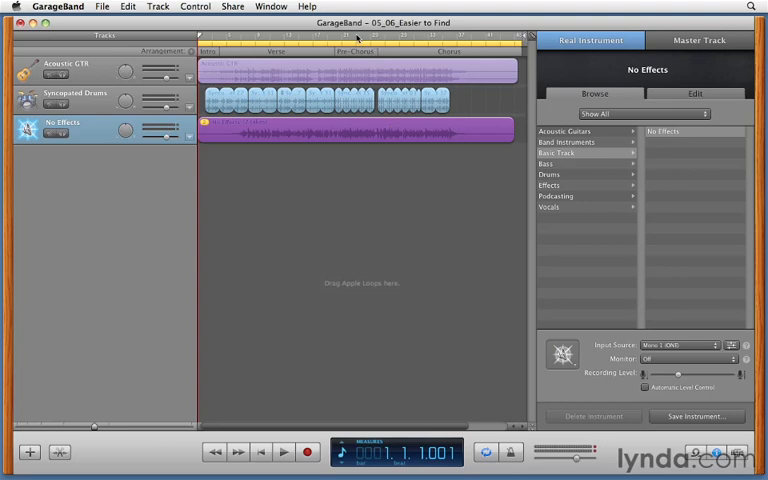
{"action": "mouse_move", "coordinate": [338, 40]}
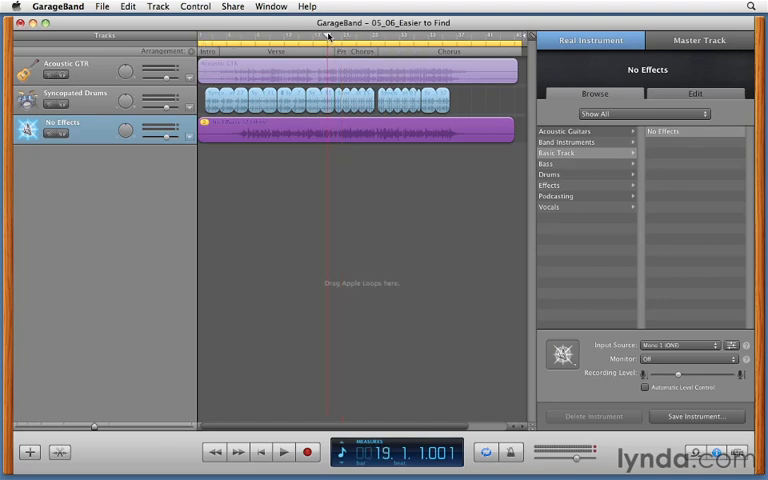
Step: Position the playhead around bars 19–25 and audition the pre-chorus bass section briefly
{"action": "left_click", "coordinate": [284, 452]}
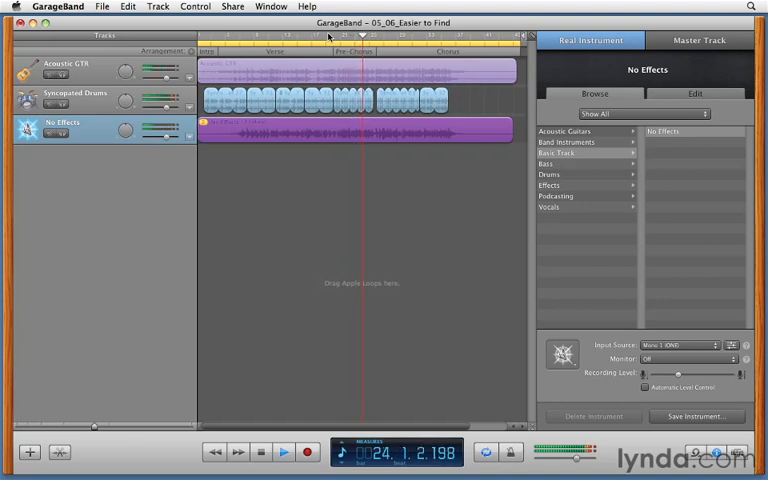
{"action": "left_click", "coordinate": [284, 452]}
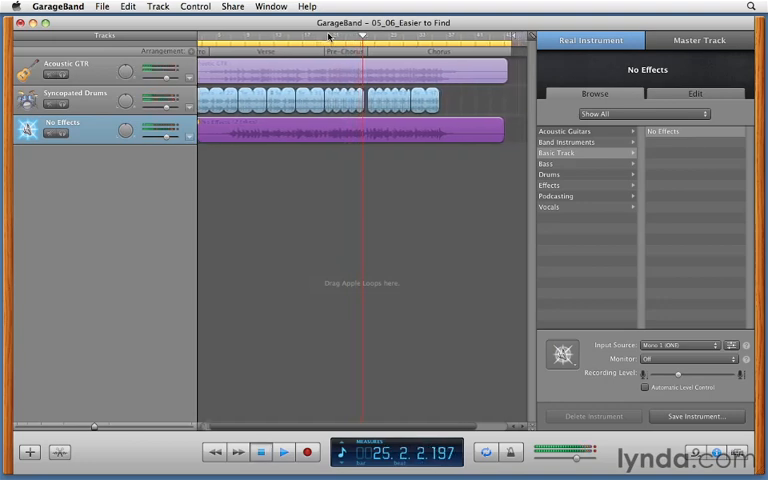
{"action": "key", "text": "space"}
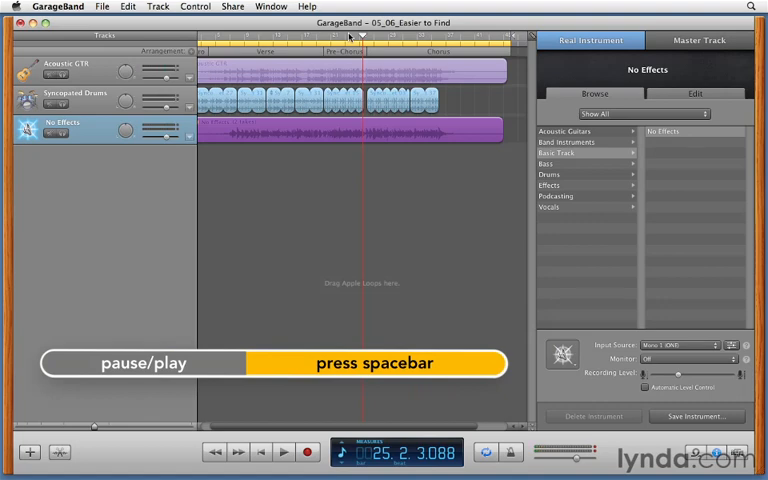
{"action": "mouse_move", "coordinate": [348, 36]}
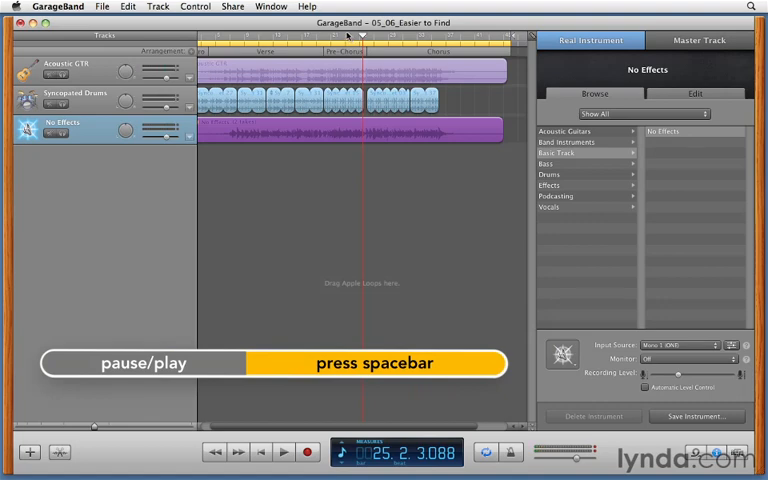
{"action": "key", "text": "space"}
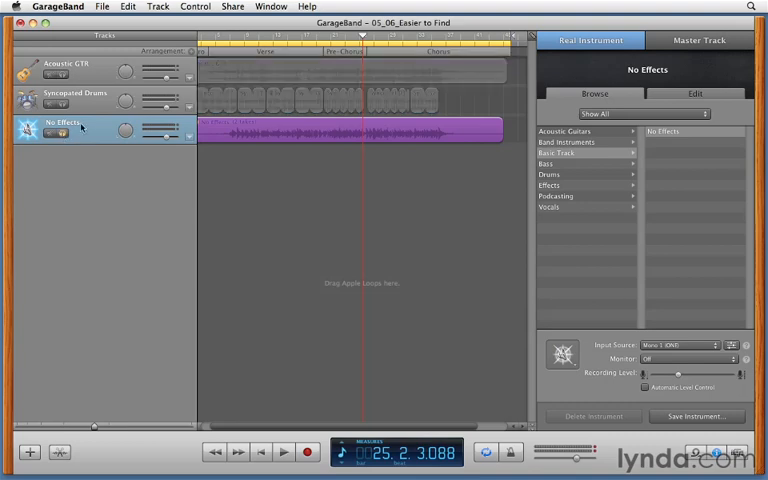
{"action": "mouse_move", "coordinate": [336, 38]}
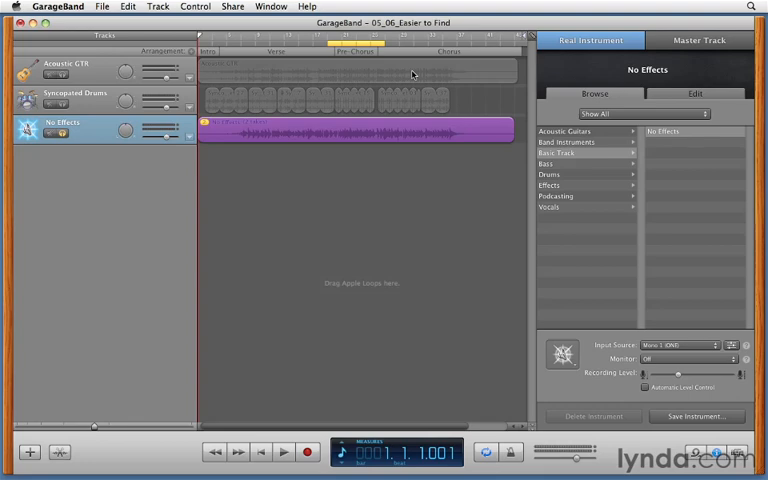
{"action": "mouse_move", "coordinate": [92, 428]}
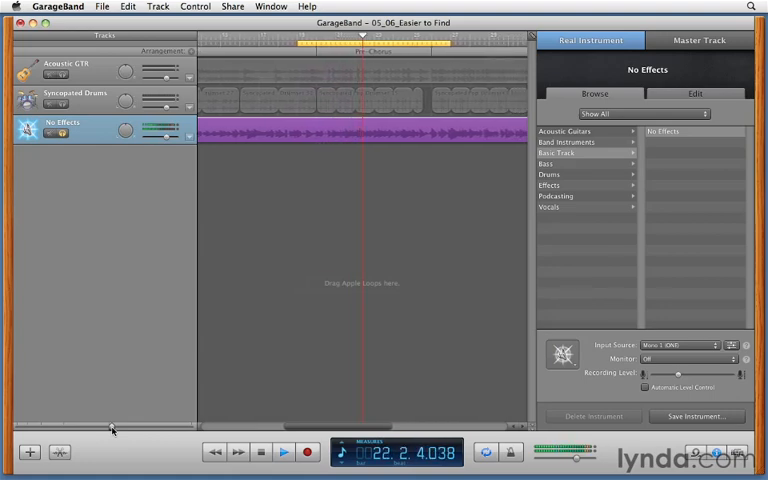
Step: Adjust the timeline zoom and bring up the metronome/count-in playback options
{"action": "left_click", "coordinate": [284, 452]}
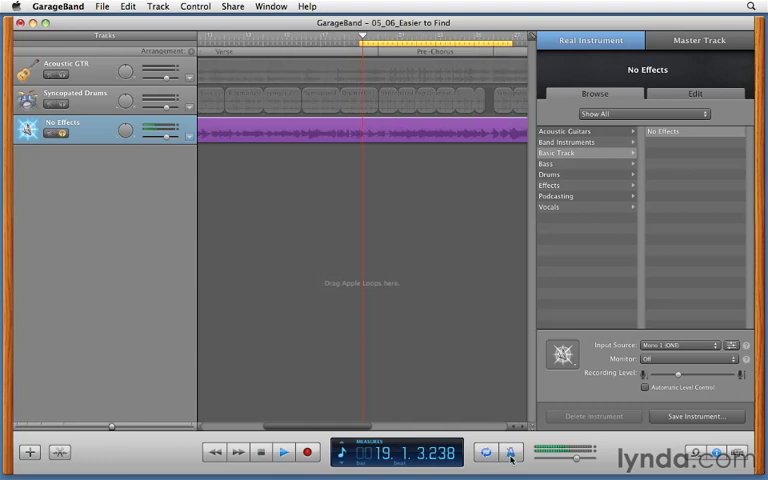
{"action": "left_click", "coordinate": [284, 452]}
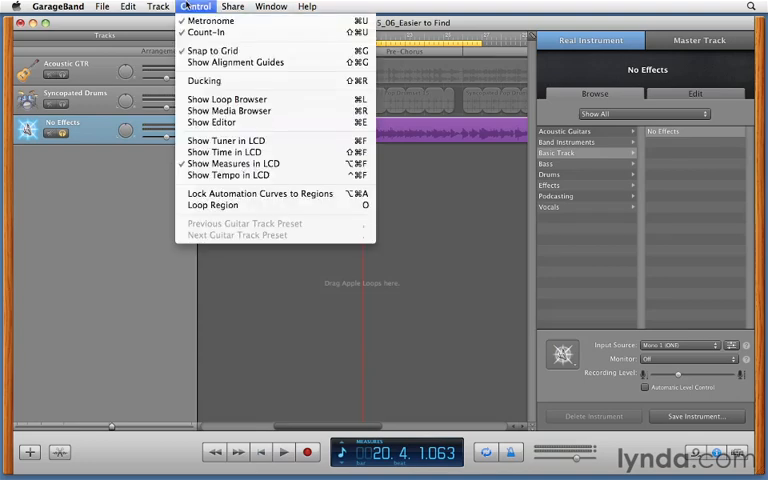
{"action": "mouse_move", "coordinate": [208, 32]}
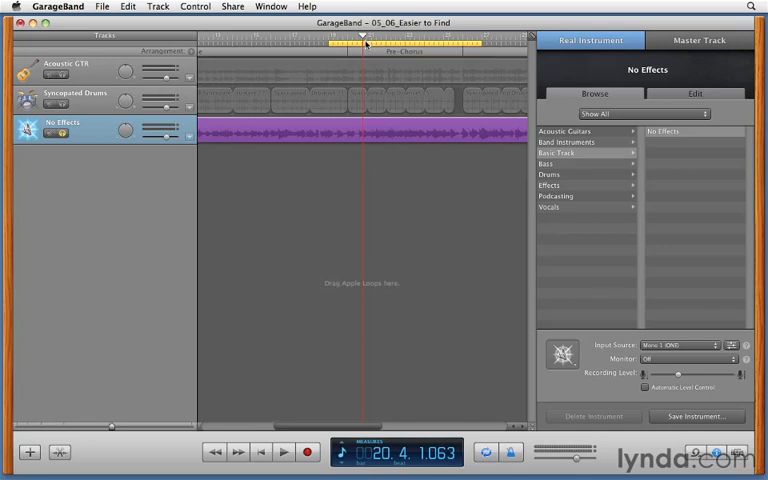
{"action": "mouse_move", "coordinate": [364, 44]}
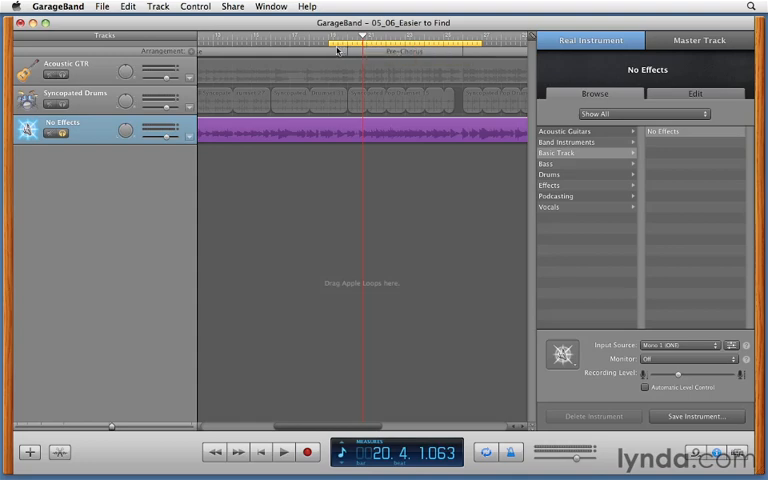
{"action": "mouse_move", "coordinate": [508, 56]}
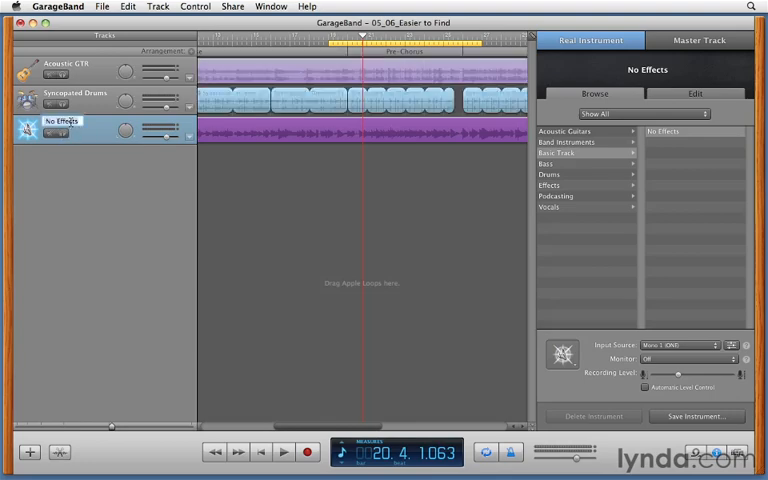
Step: Rename the bass track to 'Bass GTR' and split its region at the playhead
{"action": "type", "text": "Bass GTR"}
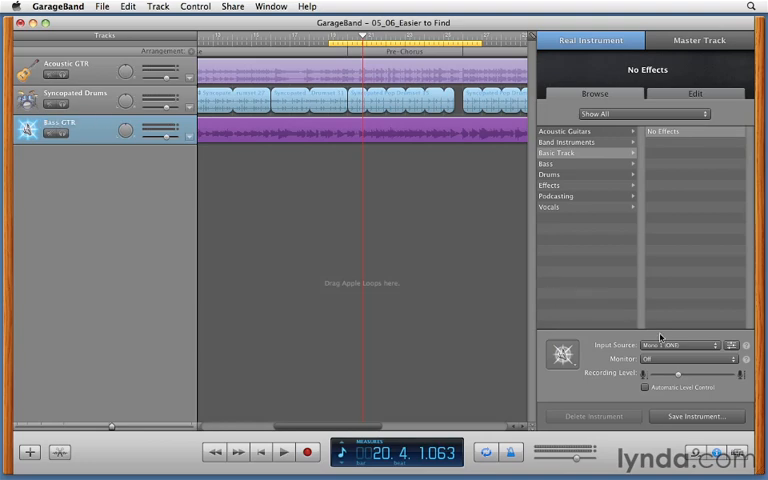
{"action": "left_click", "coordinate": [700, 358]}
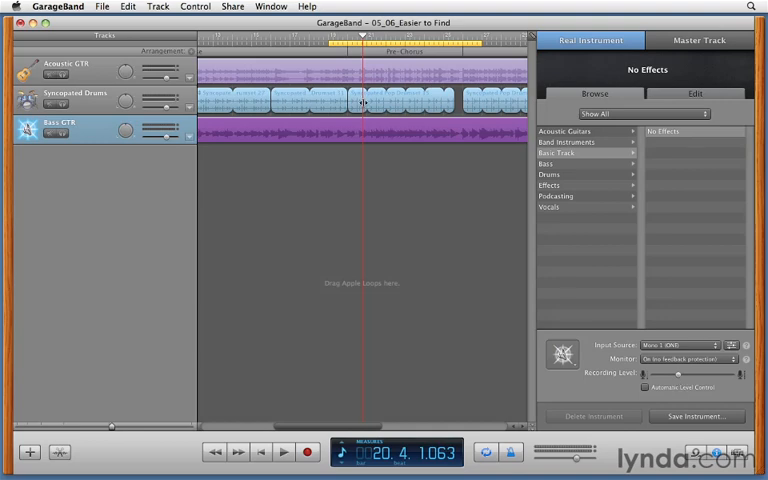
{"action": "mouse_move", "coordinate": [416, 128]}
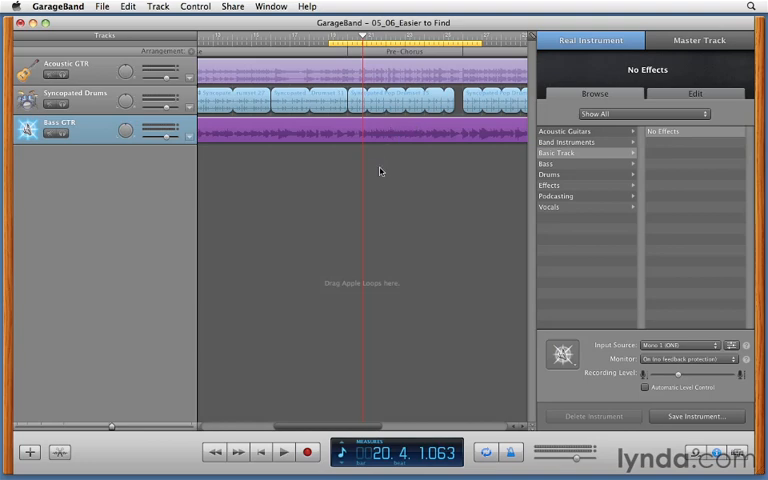
{"action": "mouse_move", "coordinate": [336, 196]}
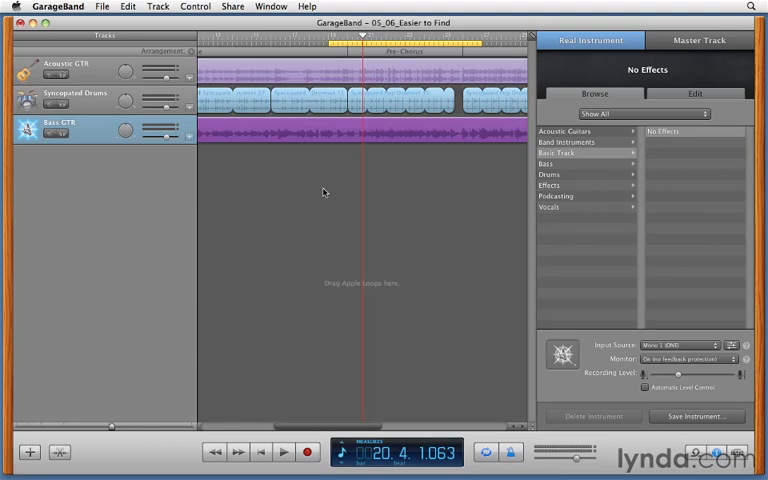
{"action": "key", "text": "r"}
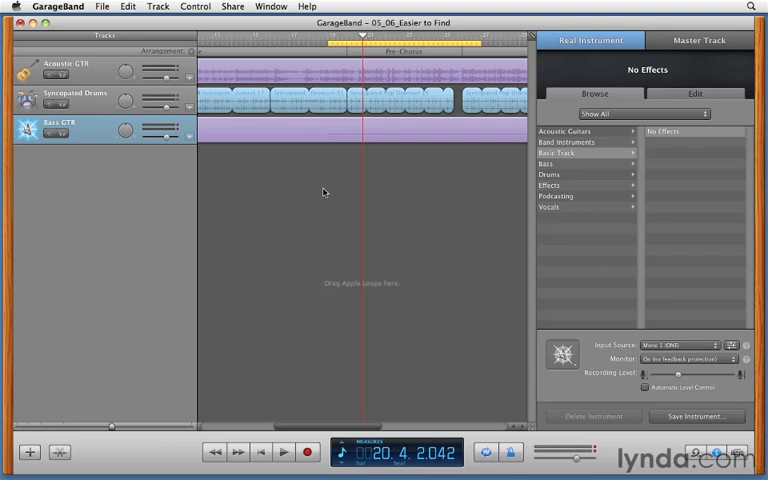
{"action": "mouse_move", "coordinate": [330, 120]}
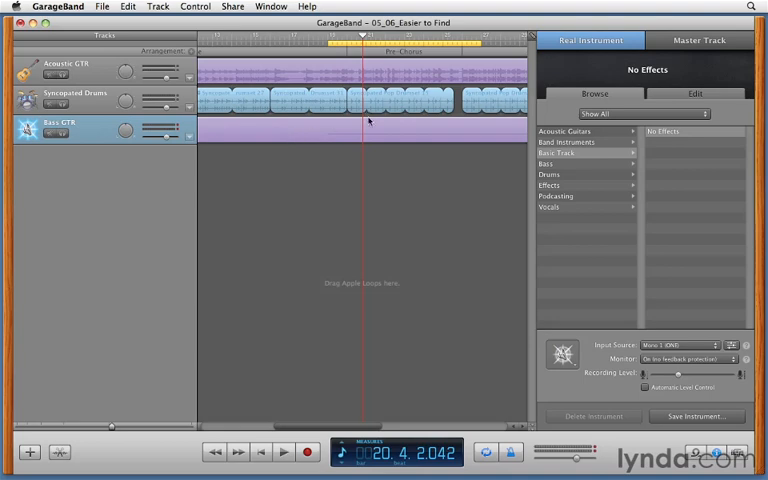
{"action": "mouse_move", "coordinate": [376, 68]}
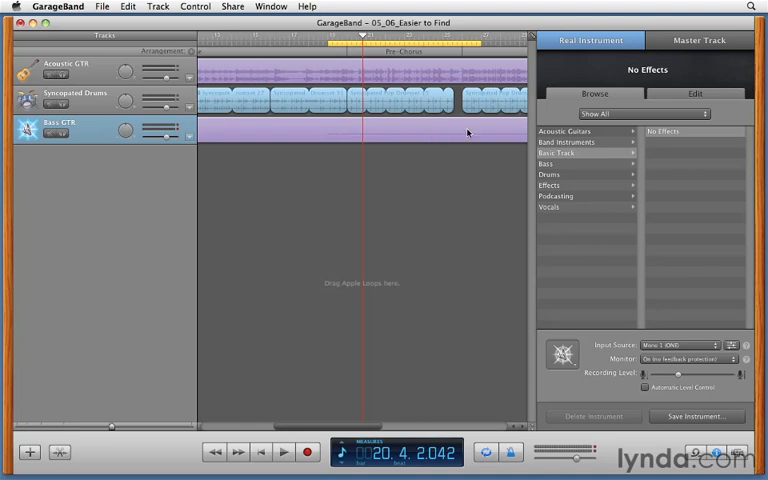
{"action": "mouse_move", "coordinate": [370, 128]}
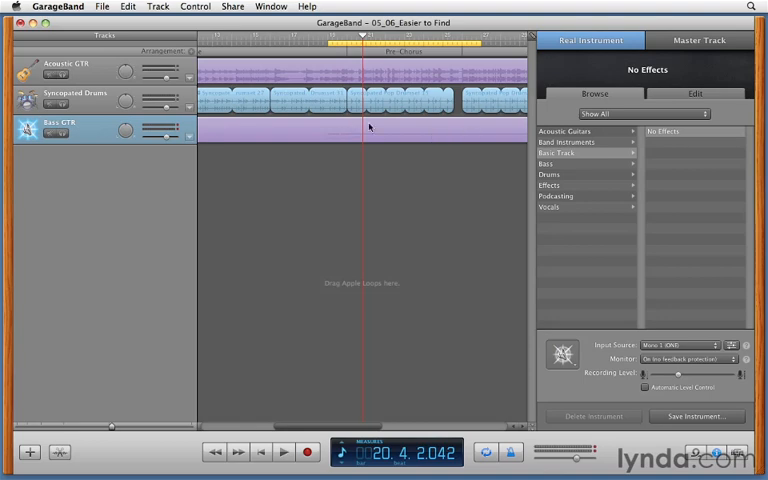
{"action": "mouse_move", "coordinate": [202, 124]}
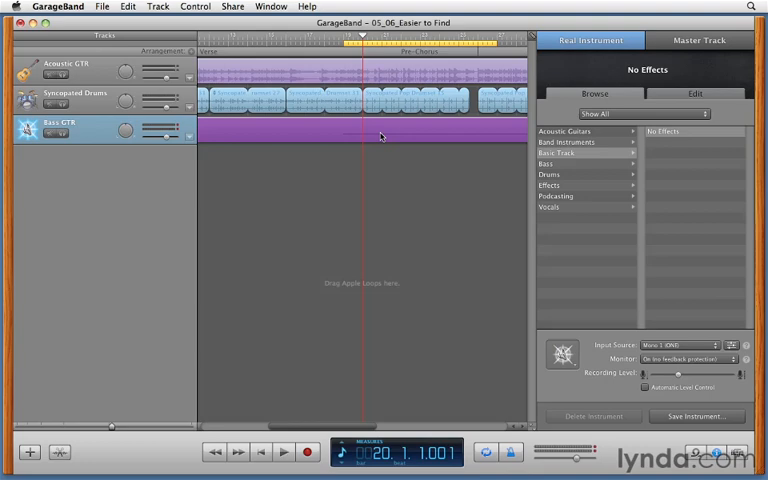
Step: Split the bass region and step the playhead forward toward bar 26
{"action": "key", "text": "cmd+t"}
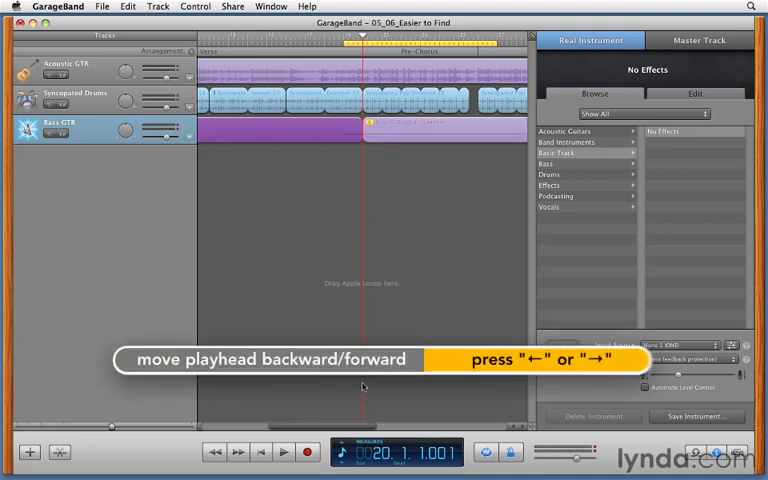
{"action": "key", "text": "Right"}
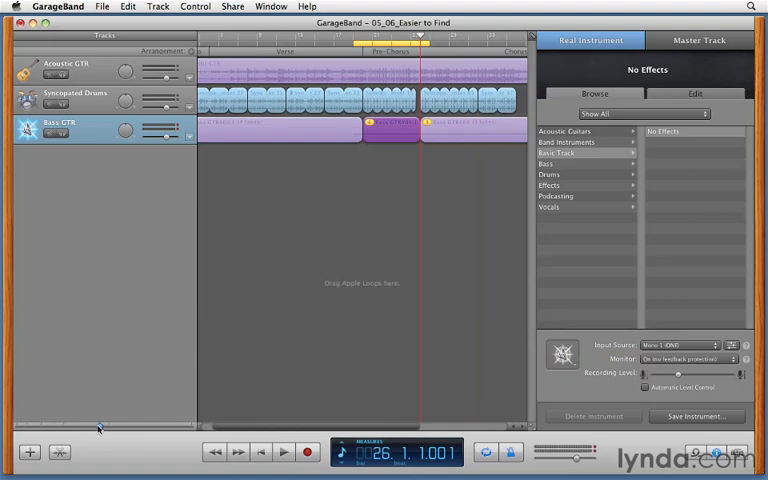
{"action": "mouse_move", "coordinate": [296, 428]}
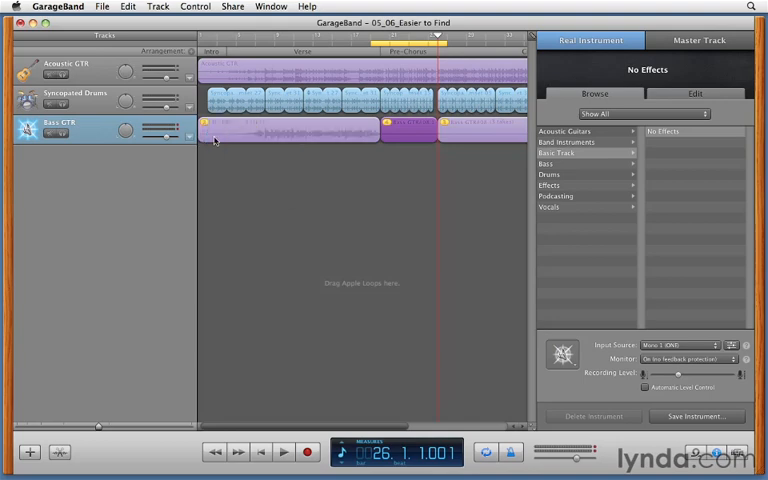
{"action": "mouse_move", "coordinate": [396, 128]}
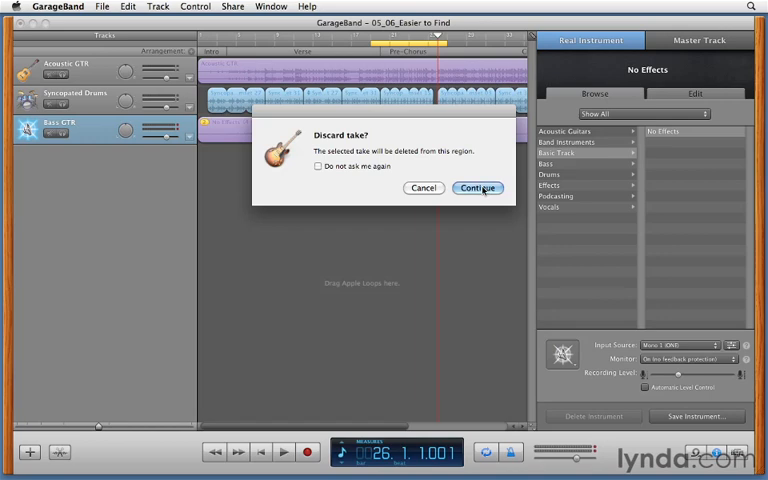
Step: Confirm discarding the extra take and play back from a few bars before the pre-chorus
{"action": "left_click", "coordinate": [478, 188]}
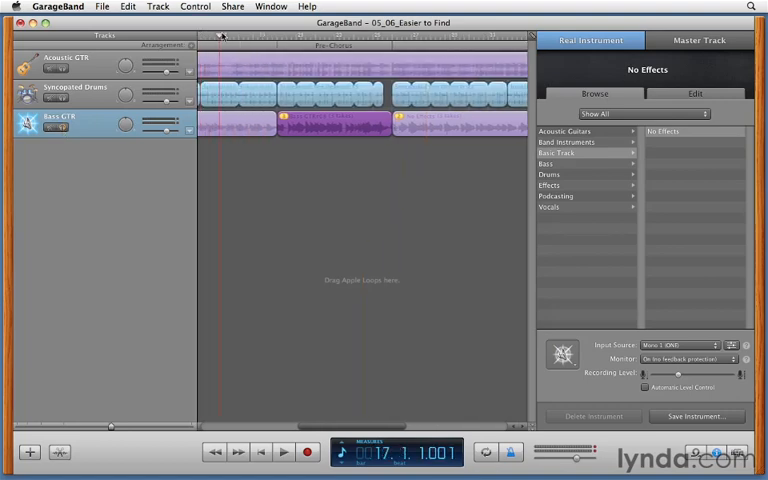
{"action": "left_click", "coordinate": [284, 452]}
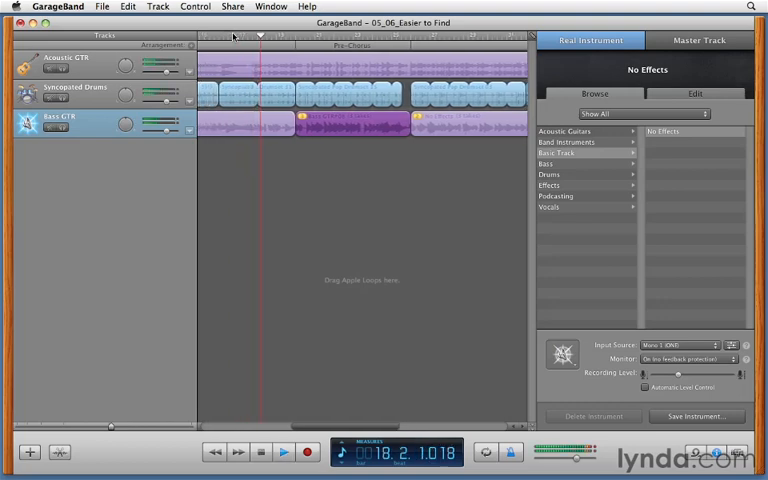